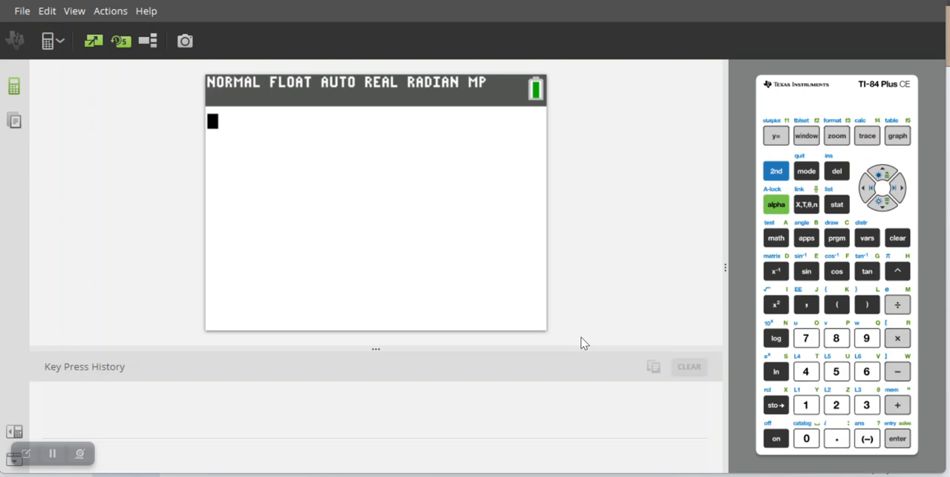
mouse_move(865, 285)
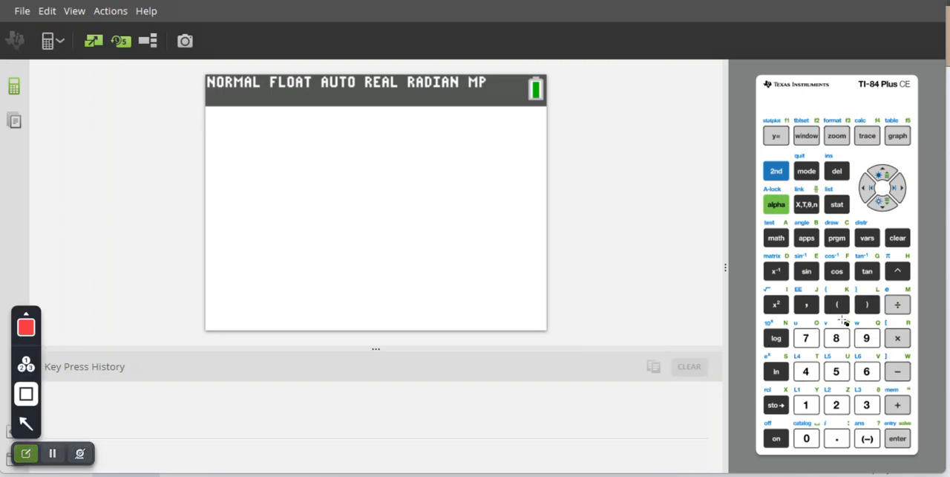
Change the angle mode from RADIAN to DEGREE and quit to the home screen
click(867, 270)
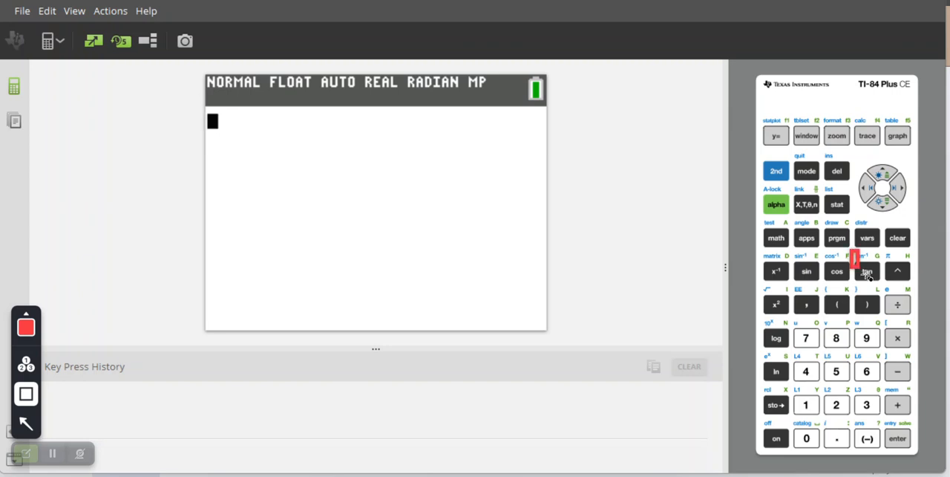
click(866, 270)
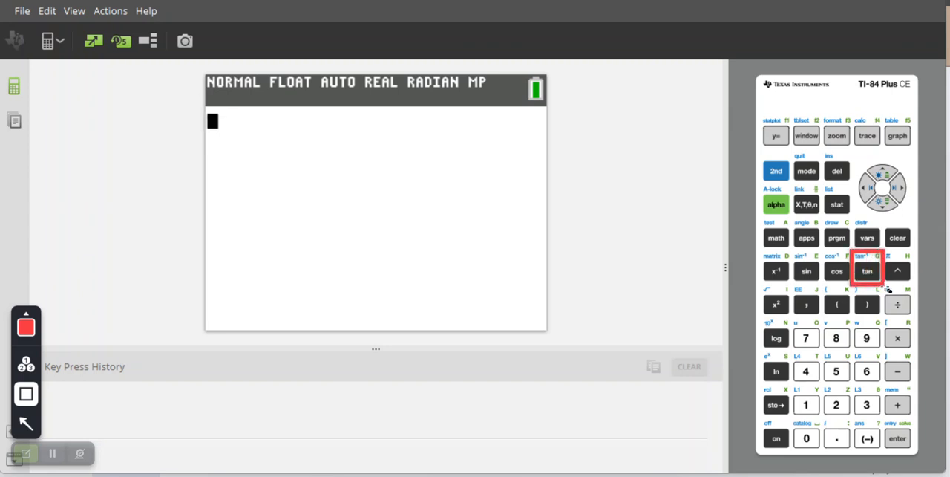
click(25, 453)
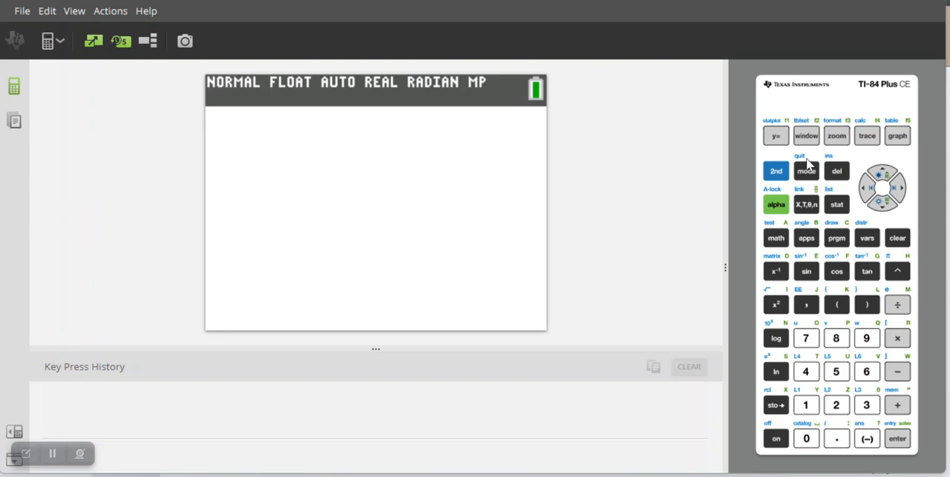
click(806, 171)
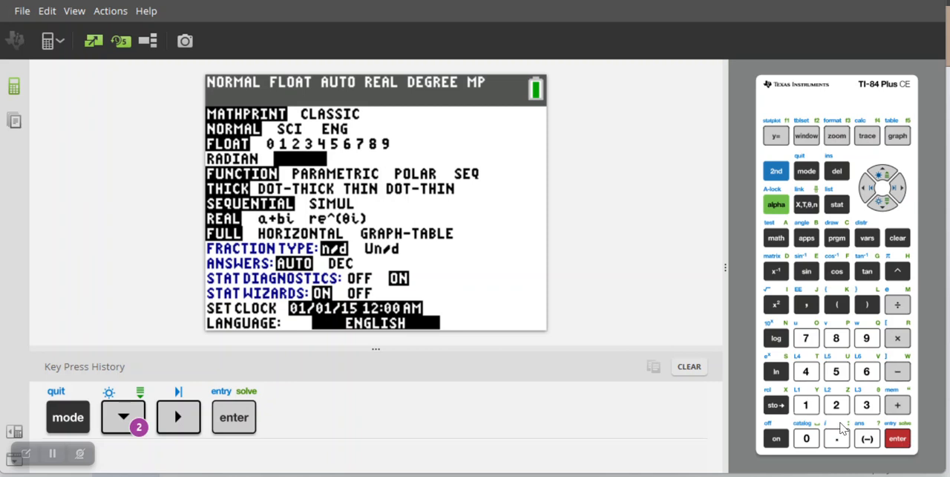
click(776, 171)
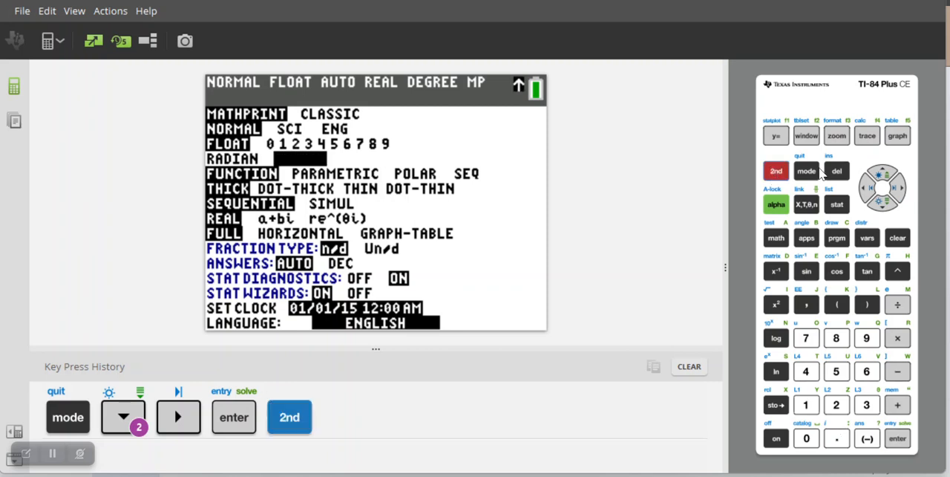
click(806, 171)
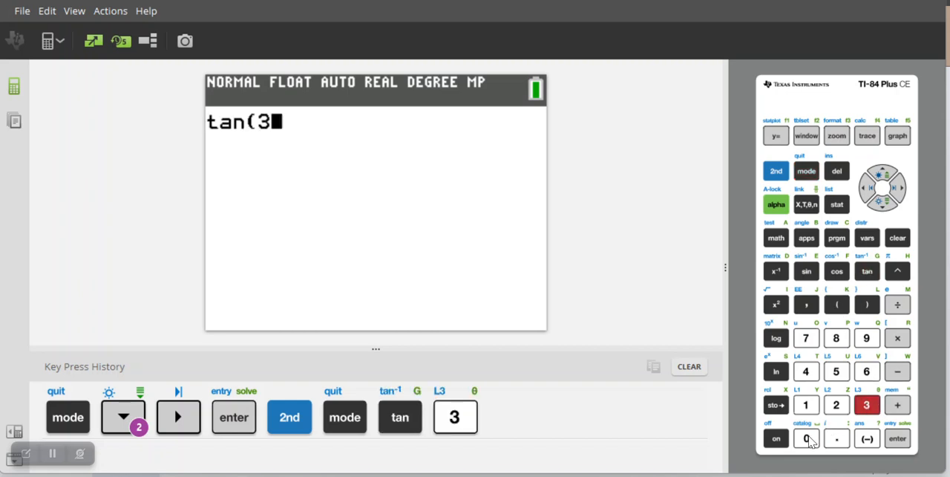
Finish entering tan(30) and evaluate it, showing 0.5773502692
click(867, 305)
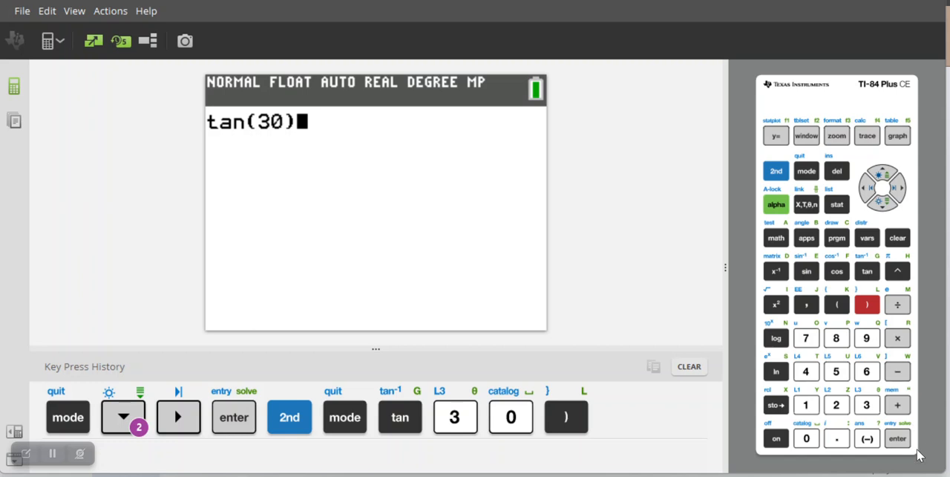
click(897, 438)
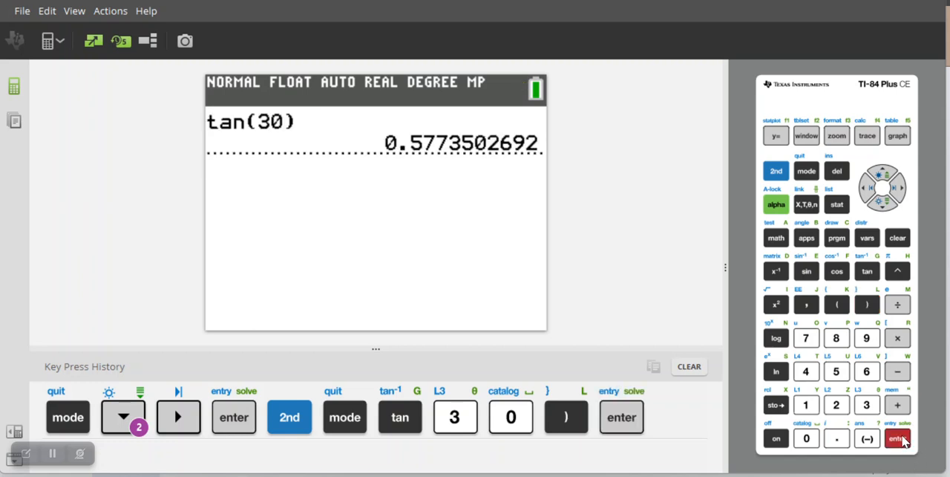
click(897, 438)
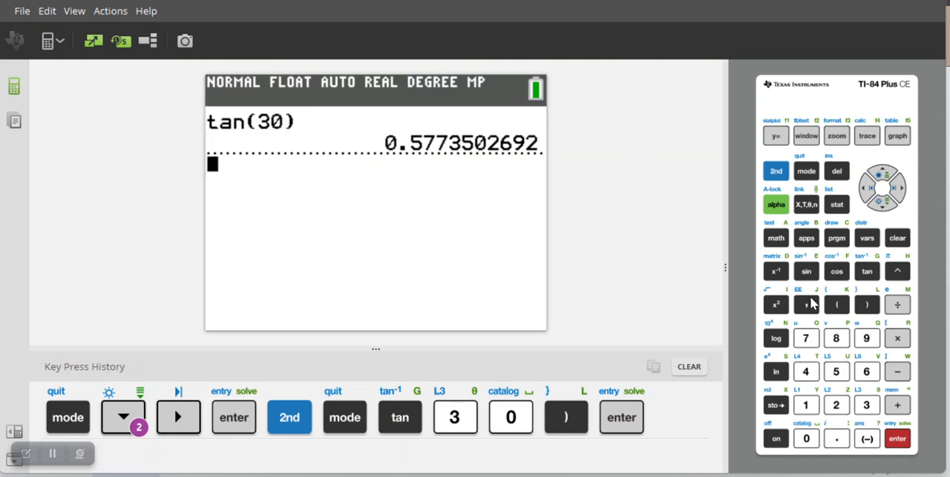
Enter tan(23) and evaluate it, showing 0.4244748162
click(866, 270)
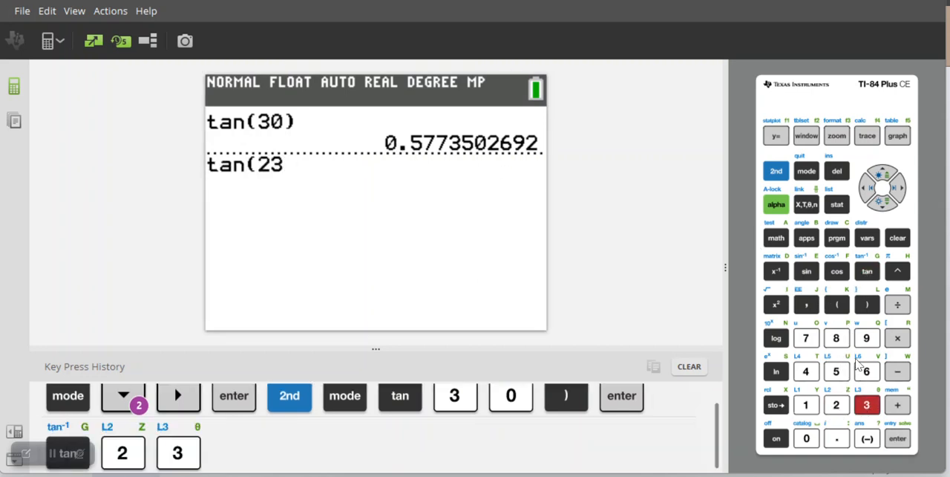
click(867, 304)
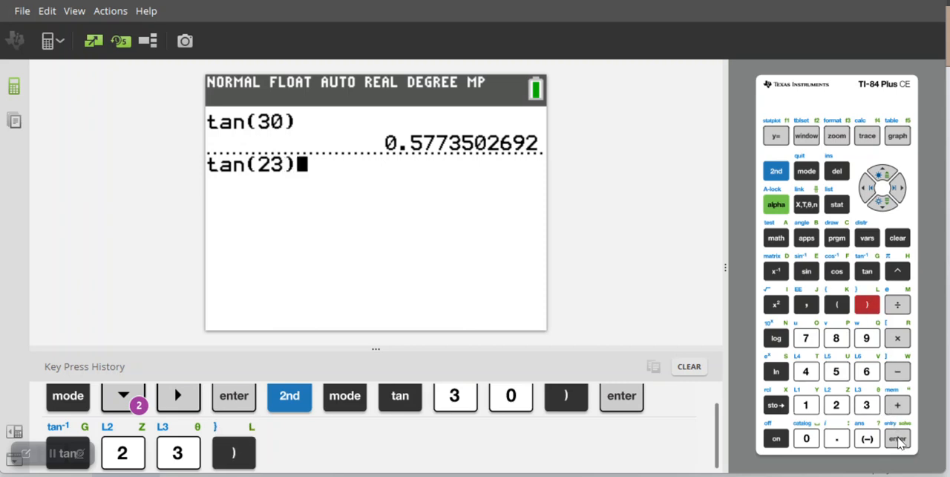
click(897, 438)
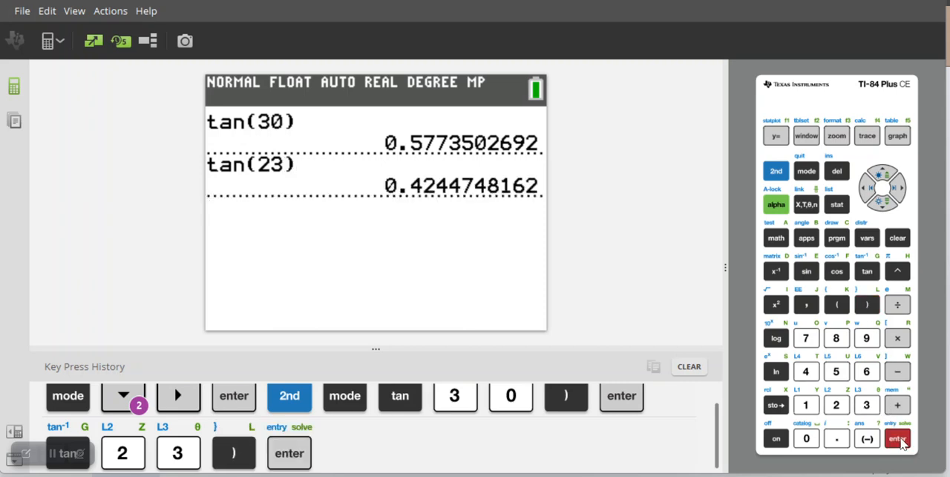